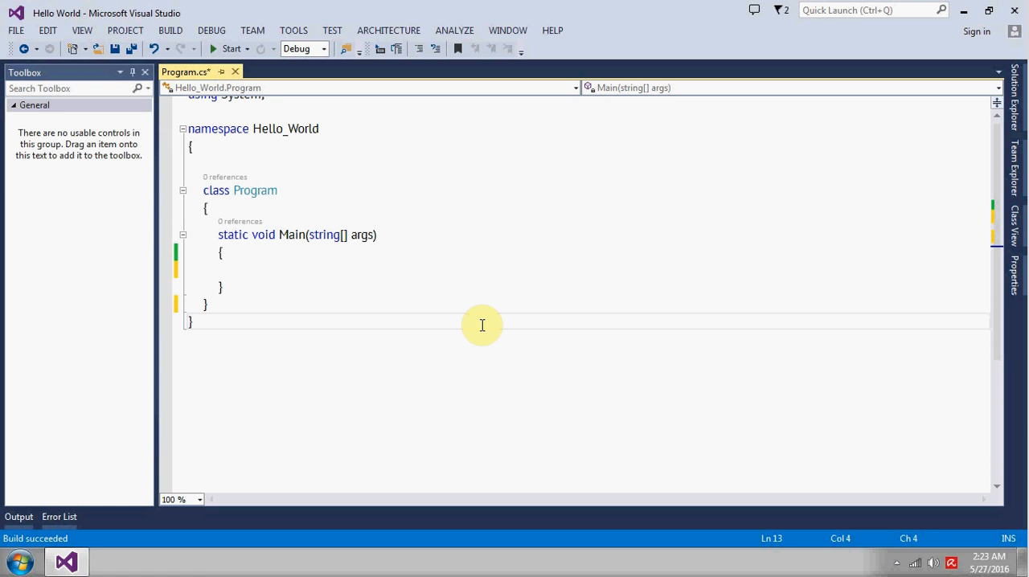
pyautogui.moveTo(285, 257)
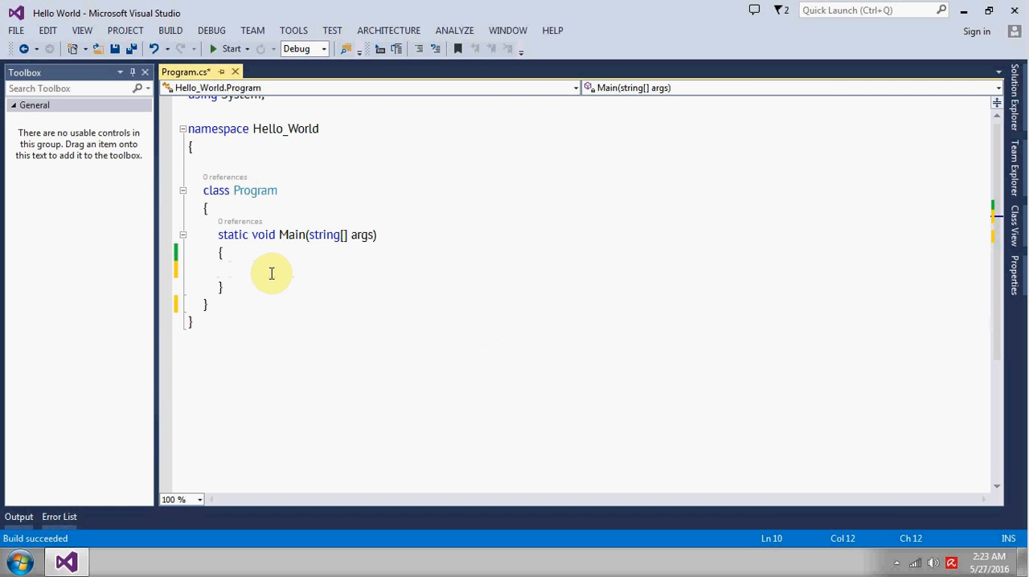
# Declare string name = "Mark Strong"; inside the Main method
pyautogui.write('string name =')
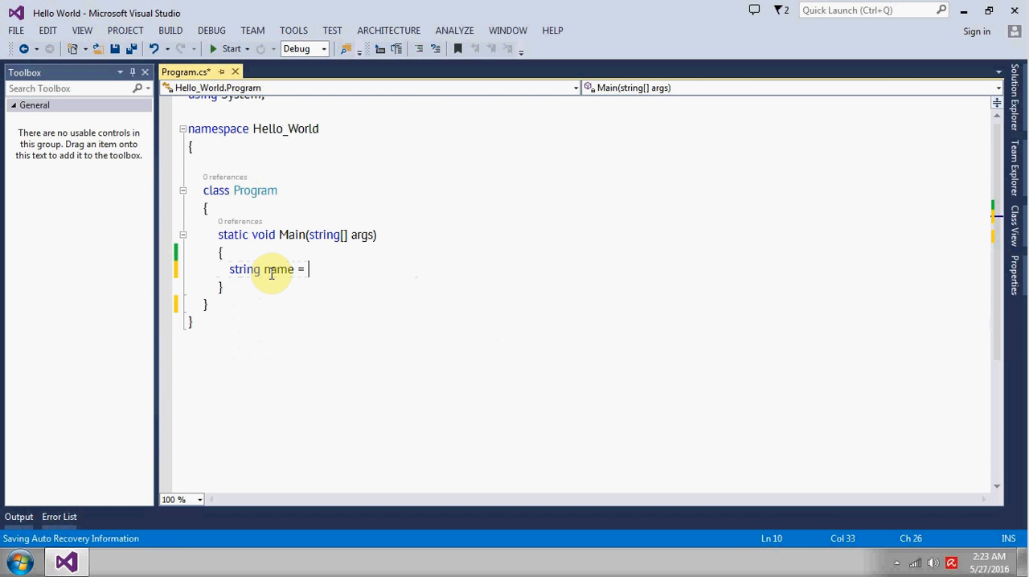
pyautogui.write('"')
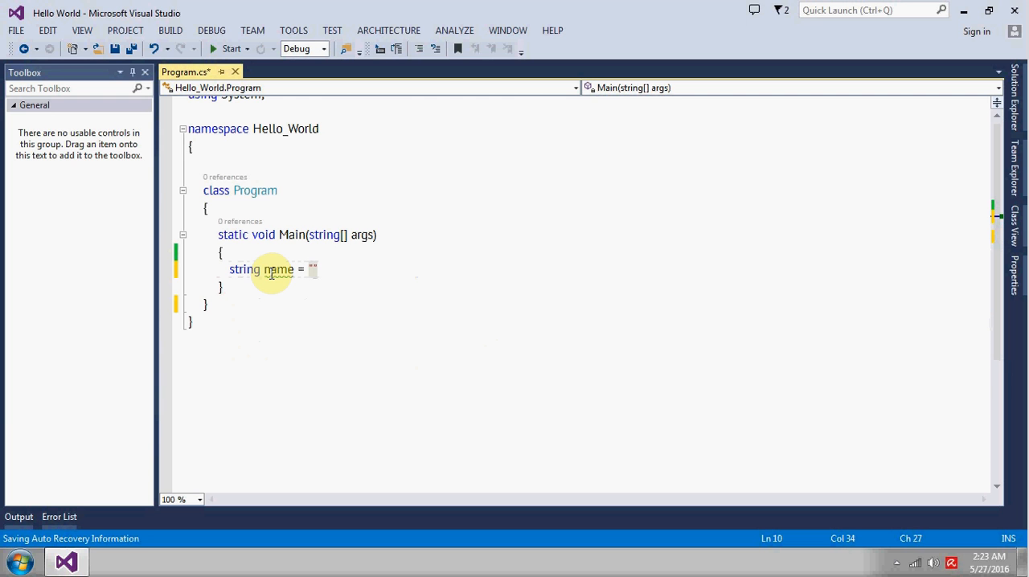
pyautogui.write('Mark Strong')
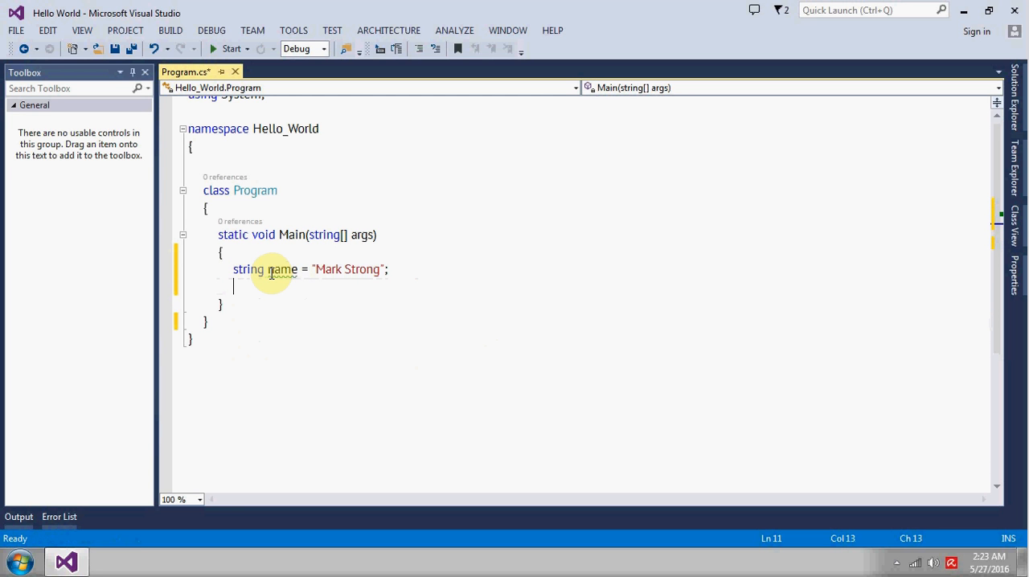
# Add Console.WriteLine(name.ToUpper()); below the declaration, completing ToUpper via IntelliSense
pyautogui.write('Console.WriteLine();')
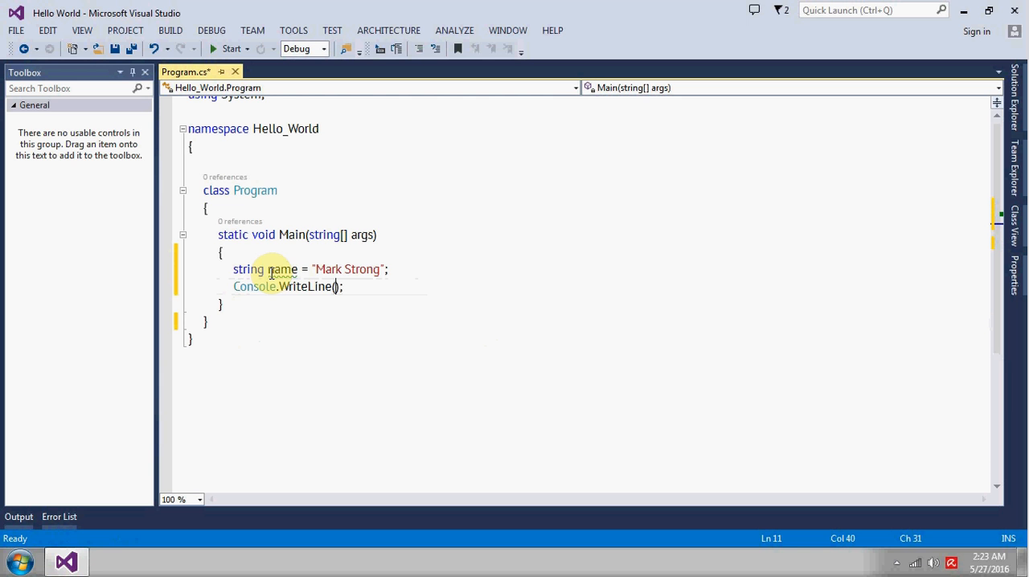
pyautogui.moveTo(329, 271)
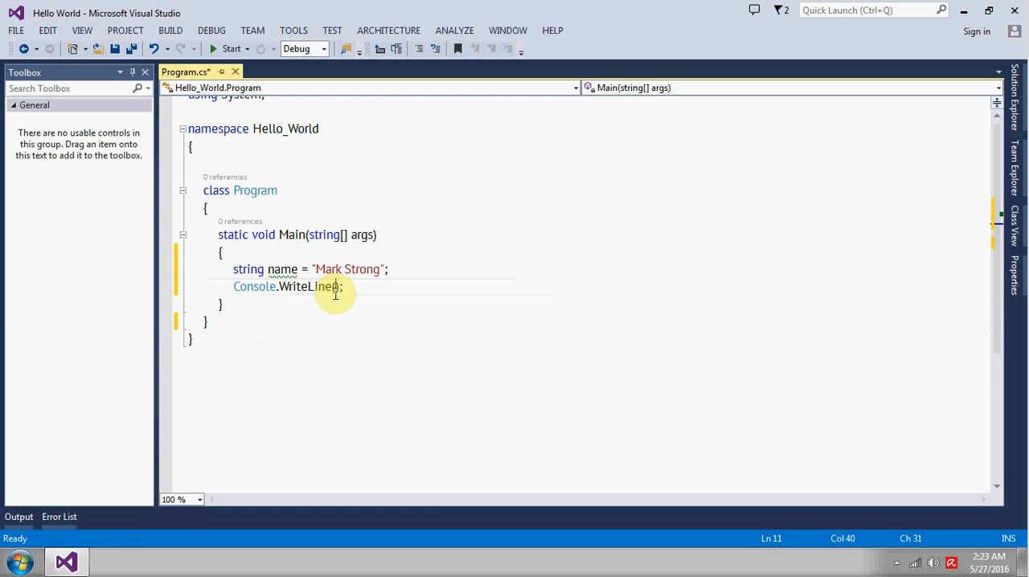
pyautogui.write('name.')
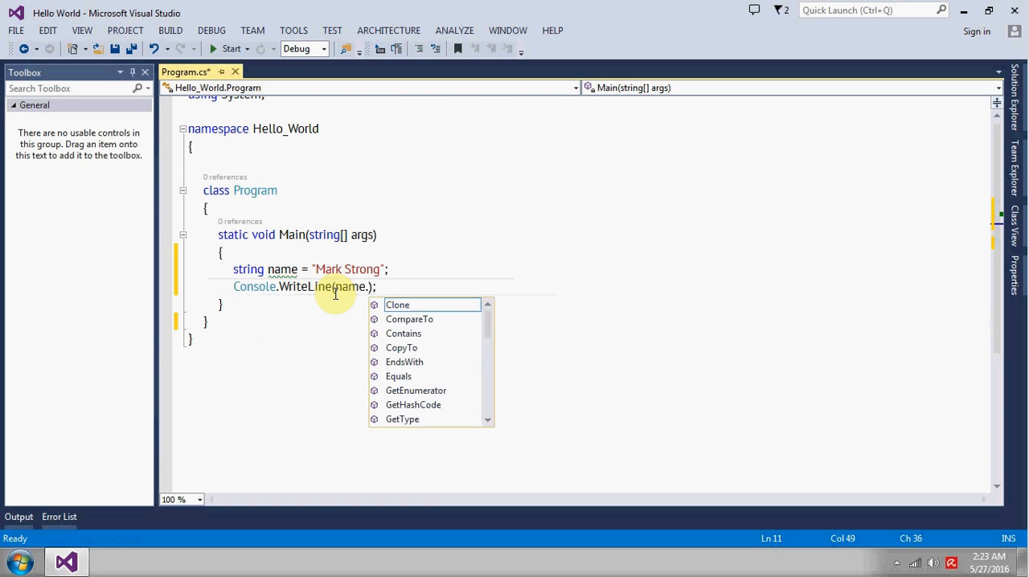
pyautogui.write('tou')
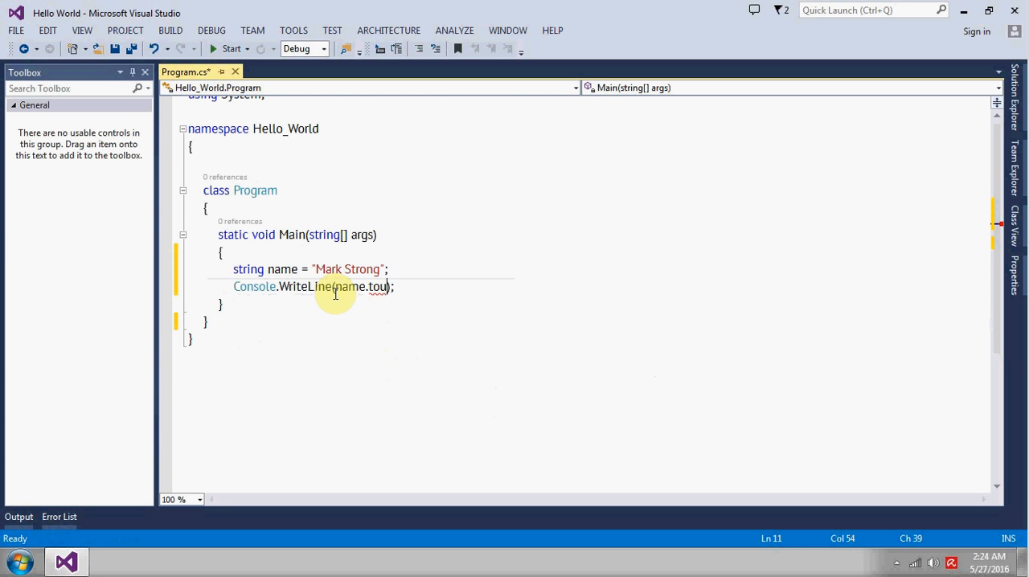
pyautogui.press('BackSpace')
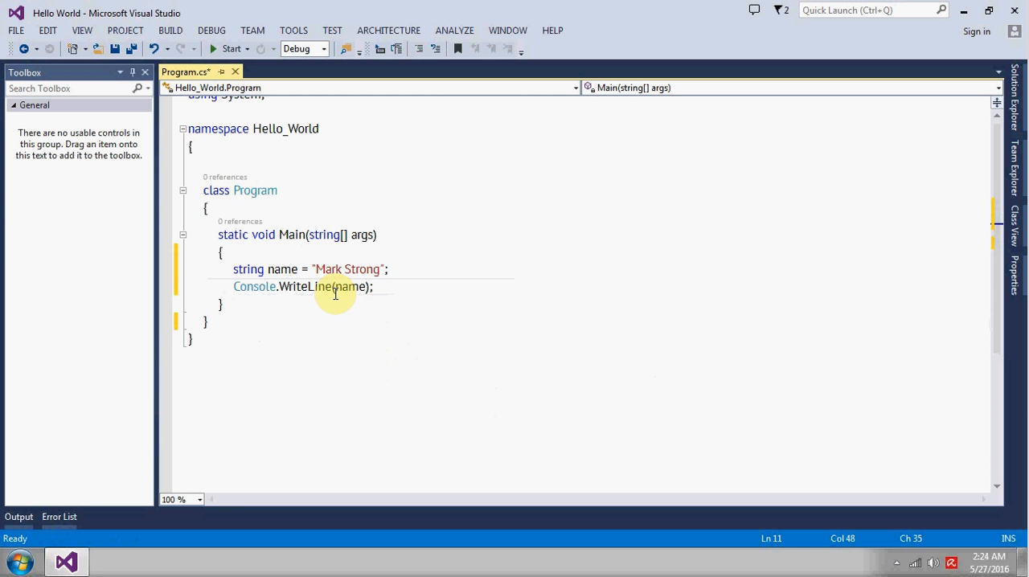
pyautogui.write('.tou')
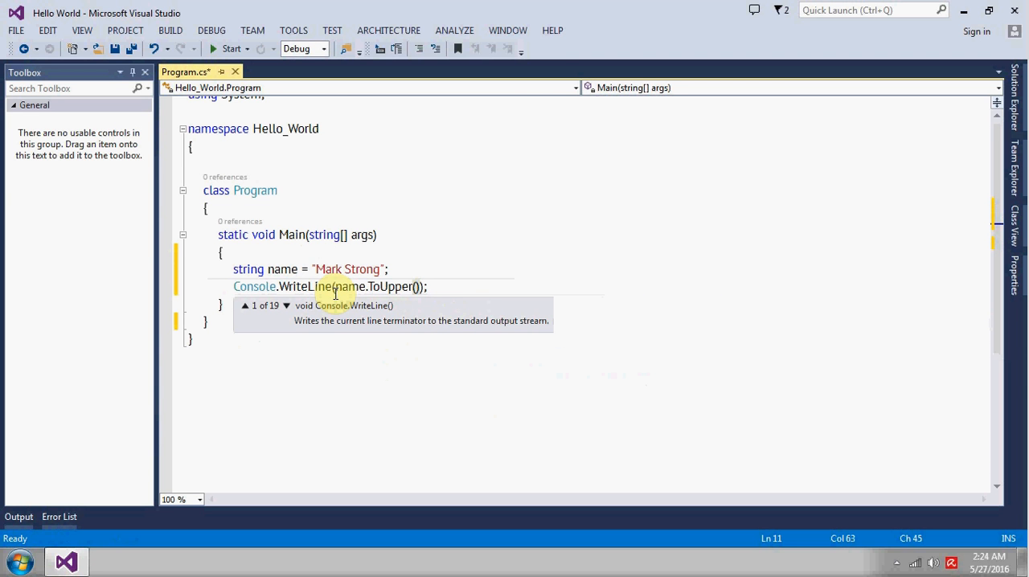
pyautogui.click(405, 268)
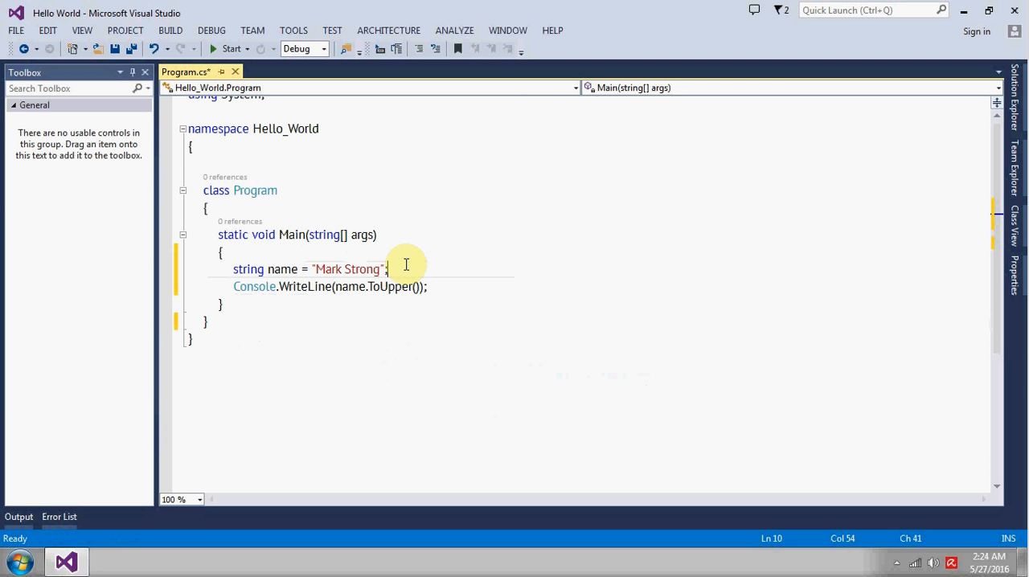
# Run the program so the console prints MARK STRONG
pyautogui.click(230, 48)
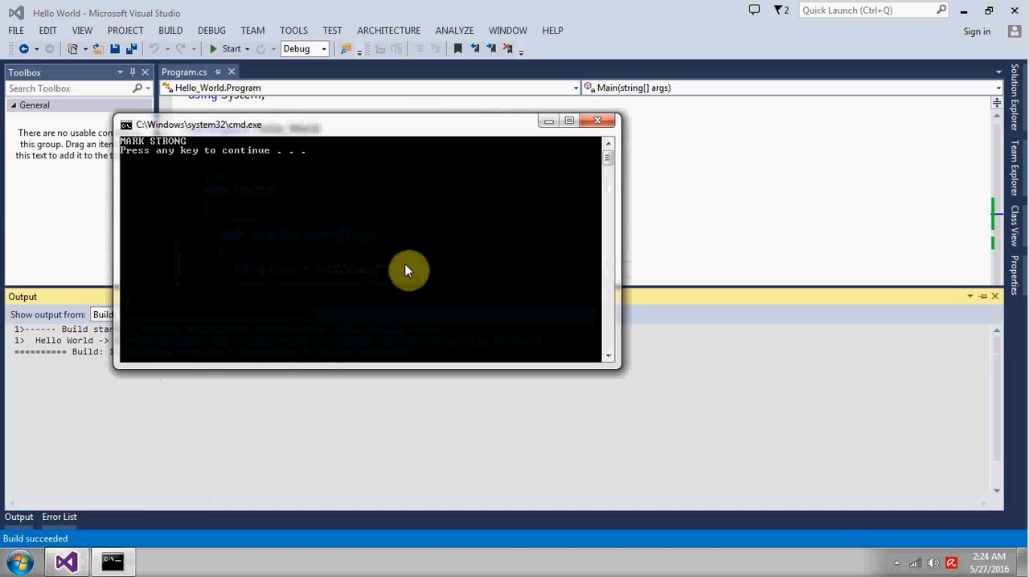
pyautogui.moveTo(540, 175)
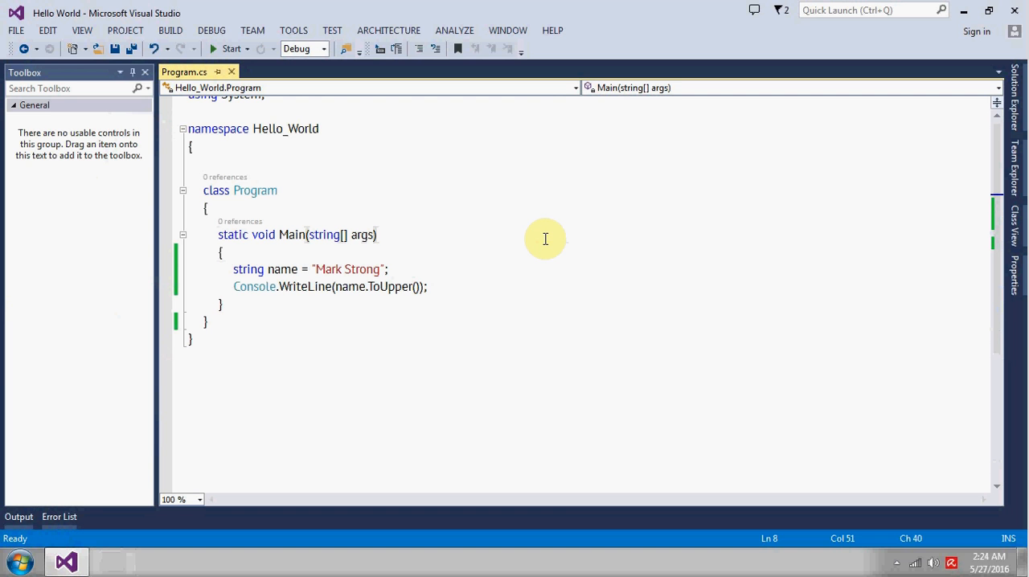
pyautogui.moveTo(386, 286)
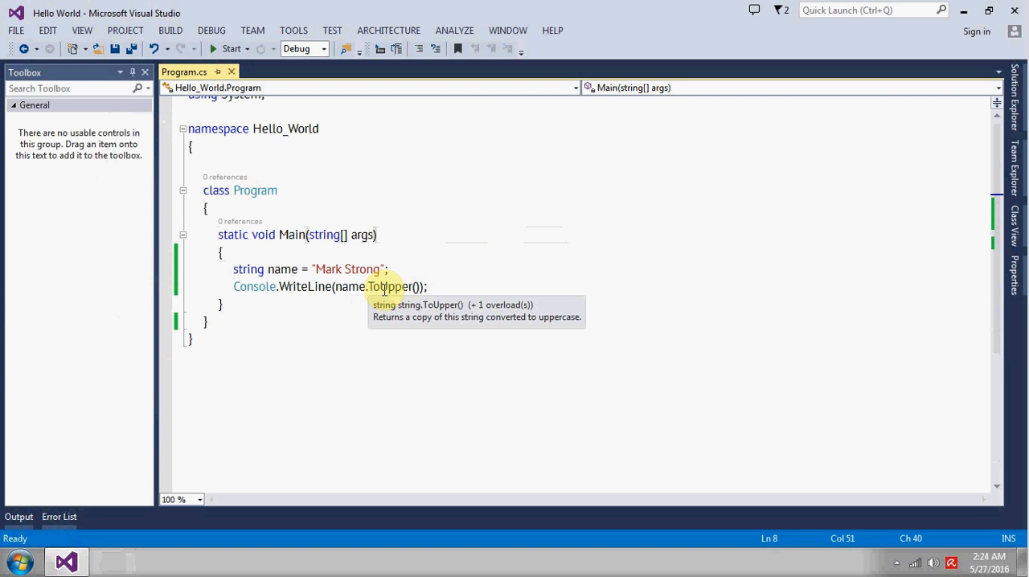